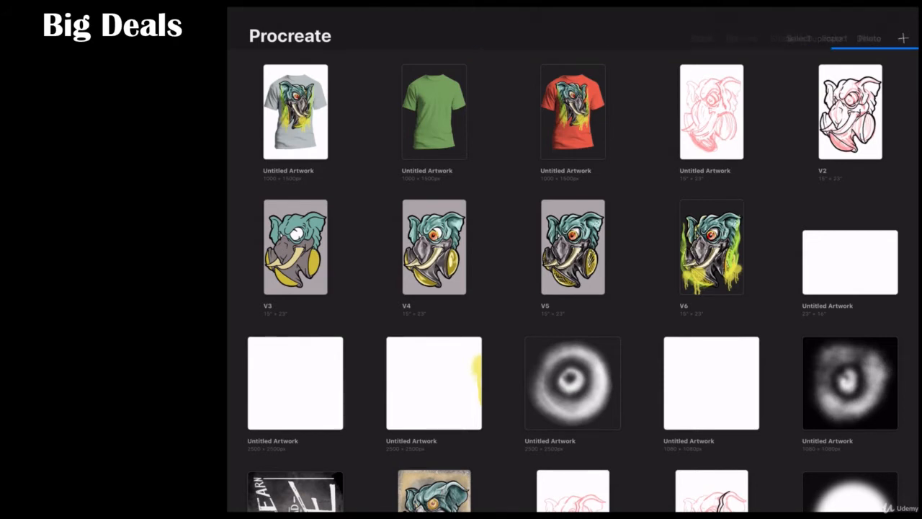
# Create a new canvas from the portrait photo of the woman via Photo import
pyautogui.click(899, 38)
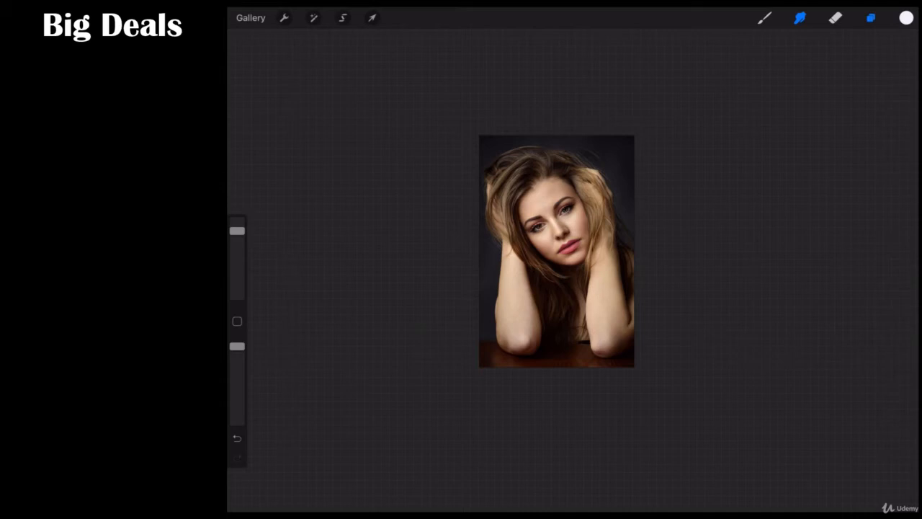
# Rename the photo layer 'Layer 1' to 'Base'
pyautogui.click(877, 17)
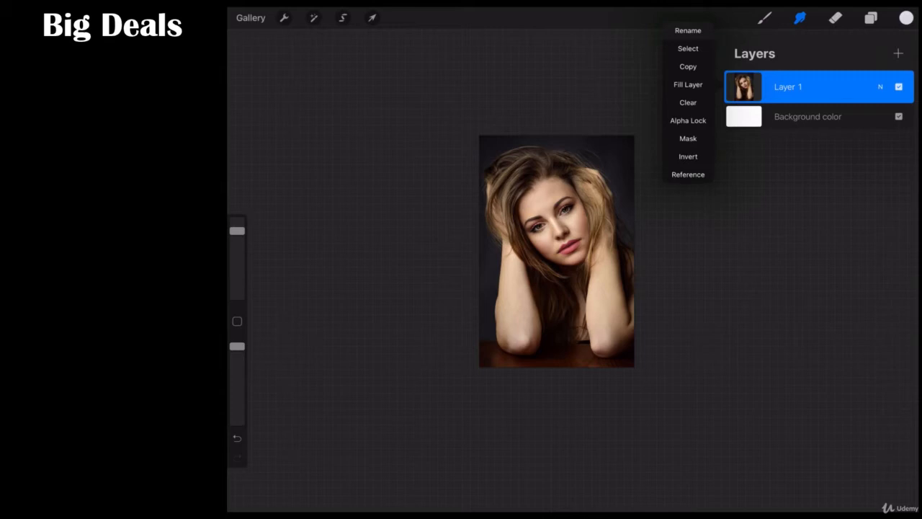
pyautogui.click(688, 30)
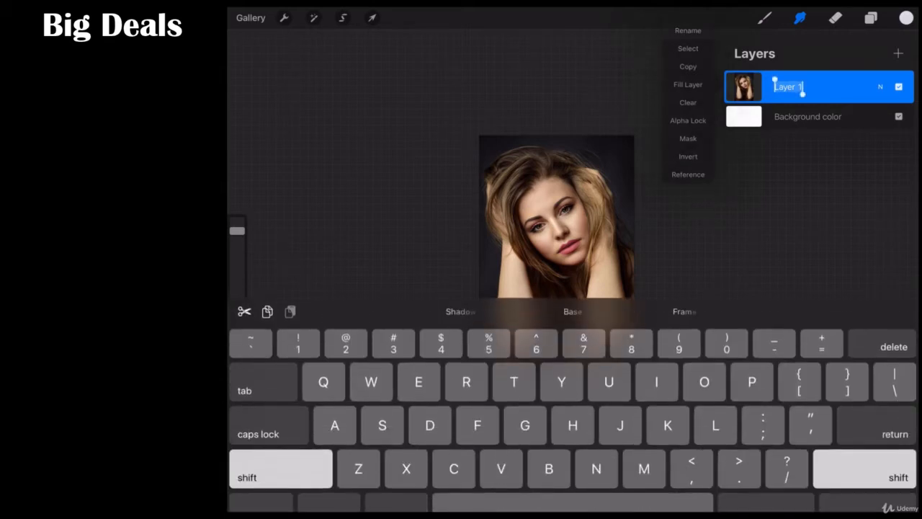
pyautogui.write('Base')
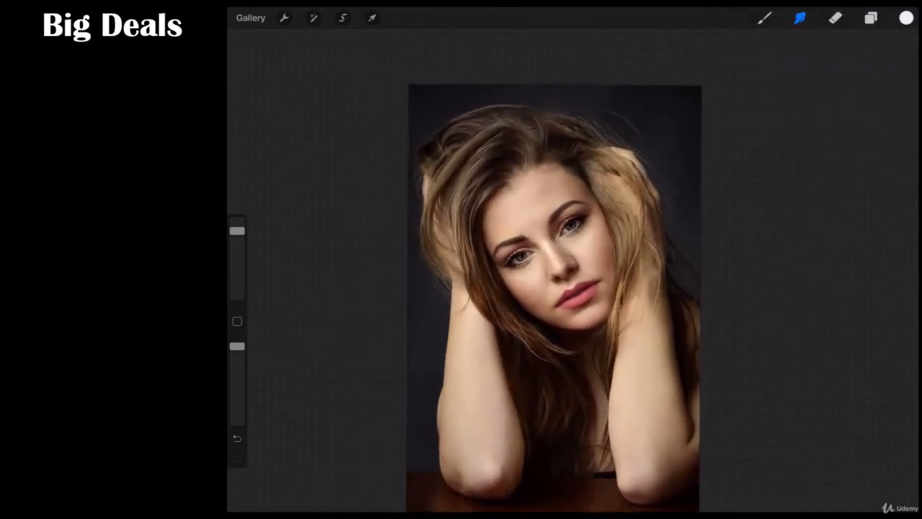
# Copy the head to a new layer above Base, scale it up uniformly, and ready a soft eraser brush
pyautogui.click(345, 19)
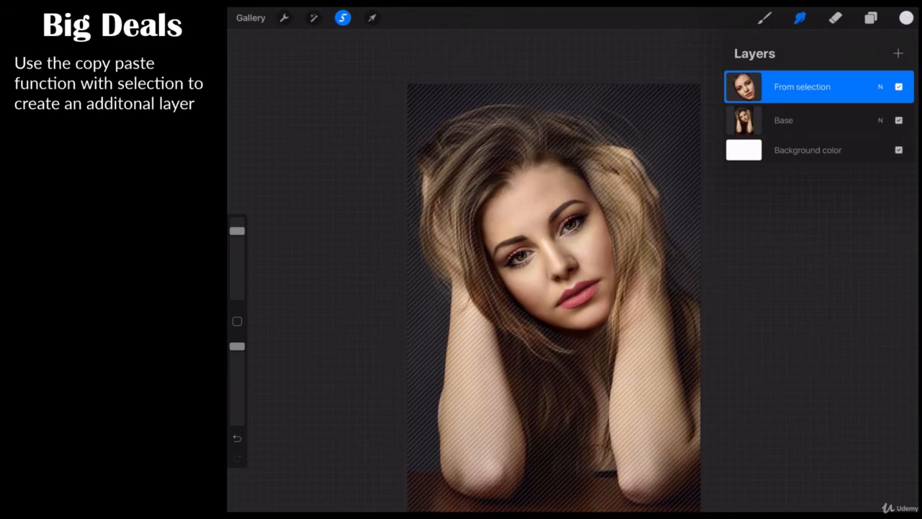
pyautogui.click(371, 18)
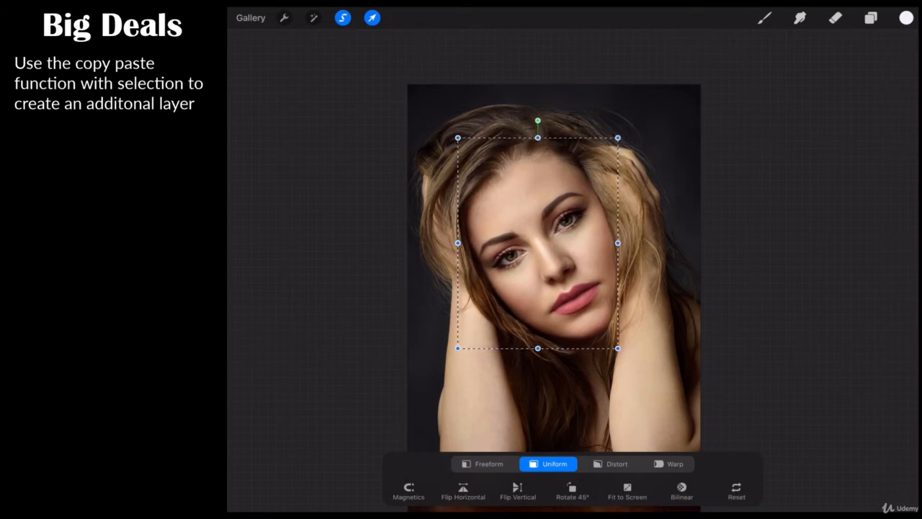
pyautogui.click(372, 19)
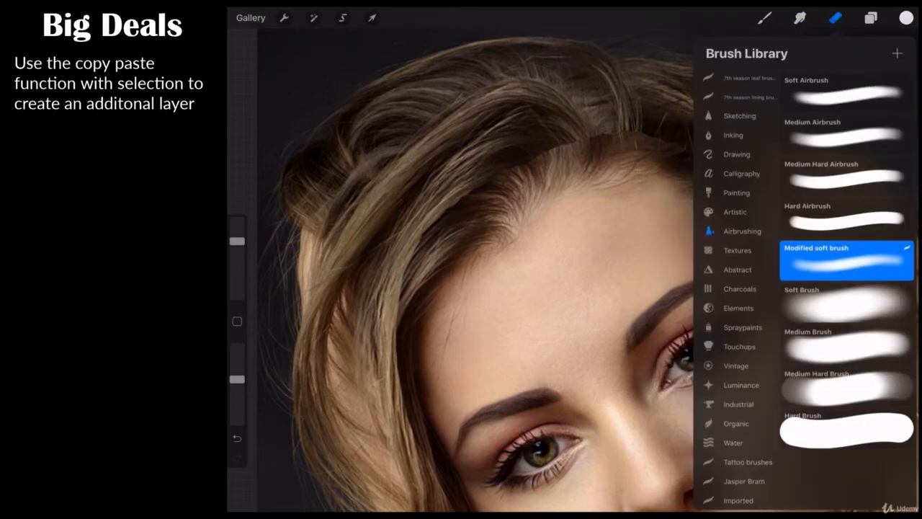
# Erase around the enlarged head layer's edges with the Modified soft brush so it blends in
pyautogui.click(831, 16)
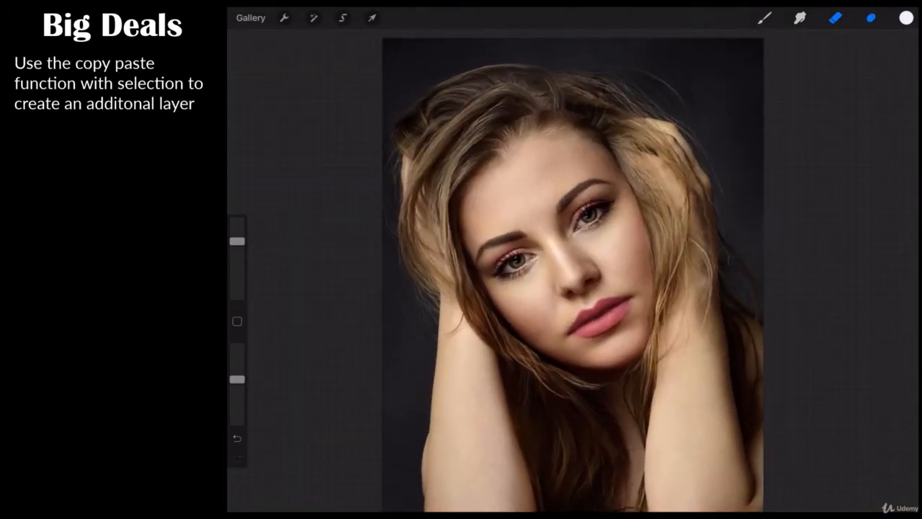
pyautogui.click(870, 18)
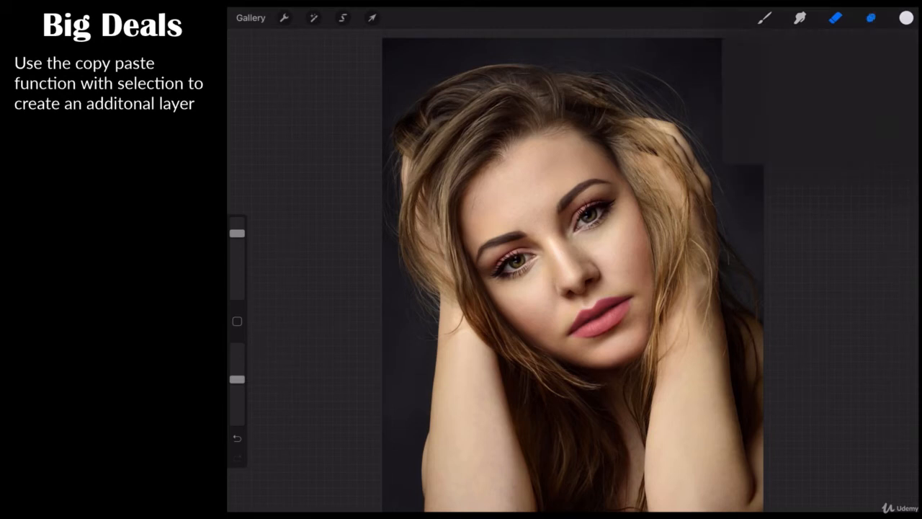
pyautogui.click(869, 18)
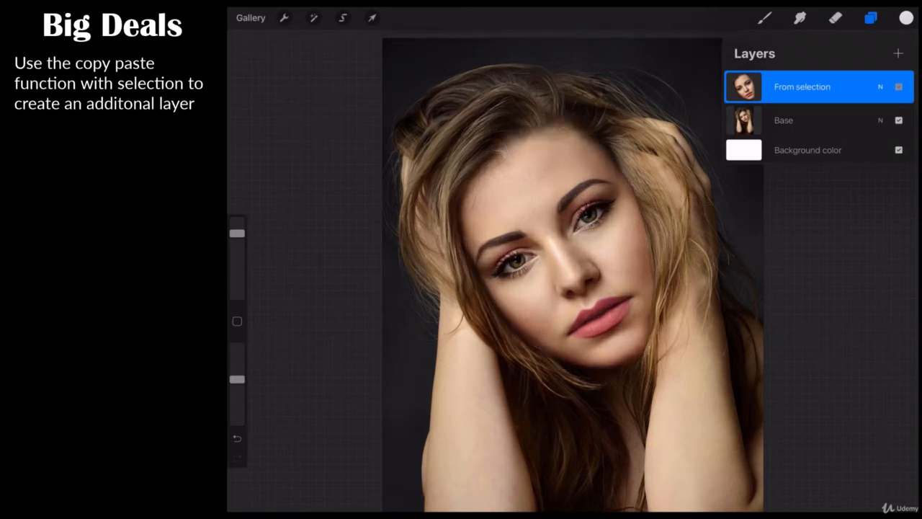
pyautogui.click(898, 86)
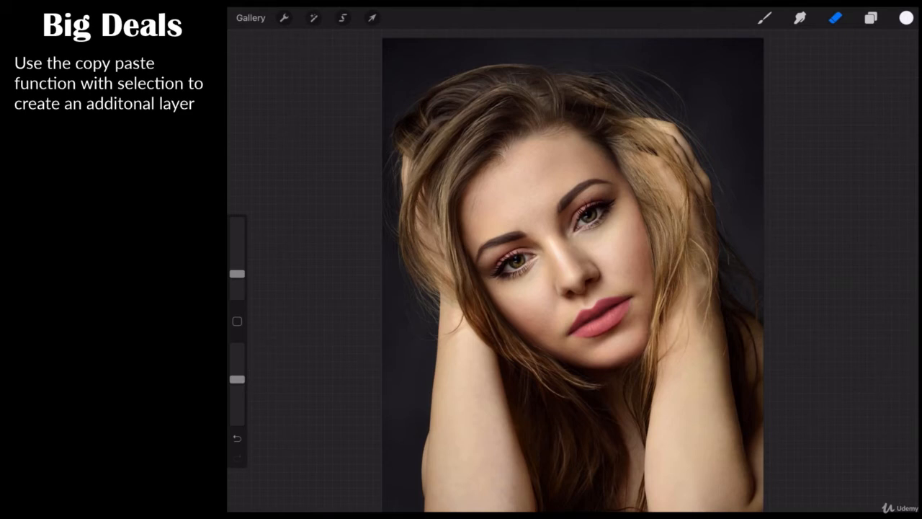
pyautogui.click(870, 17)
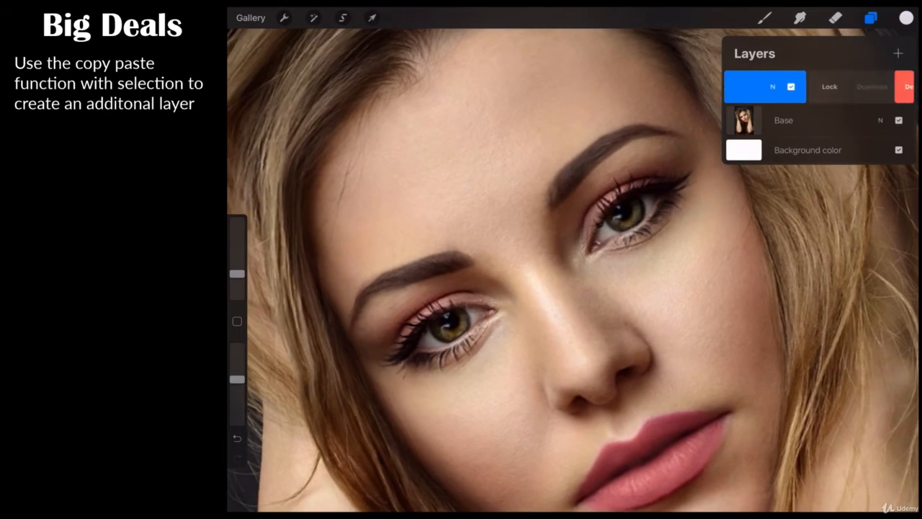
# Freehand-select the right-side eye, copy it to a new layer, and start enlarging it uniformly
pyautogui.click(897, 54)
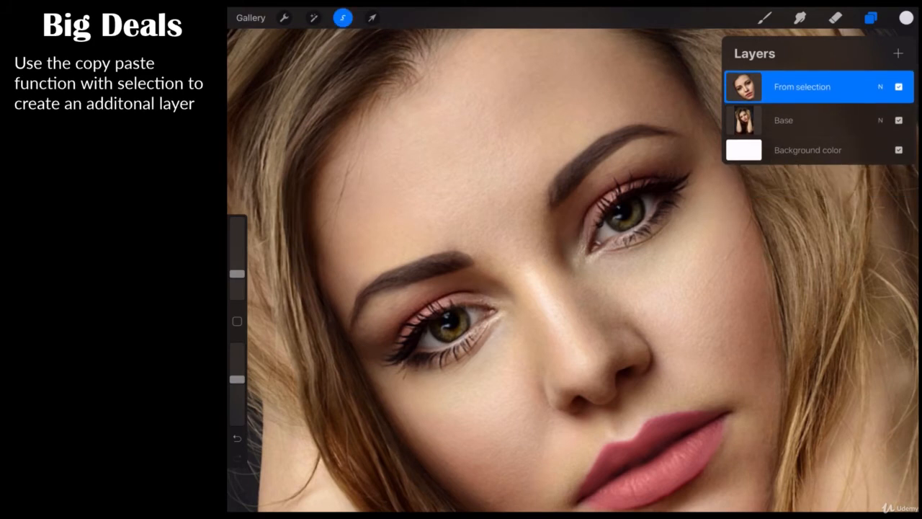
pyautogui.click(343, 17)
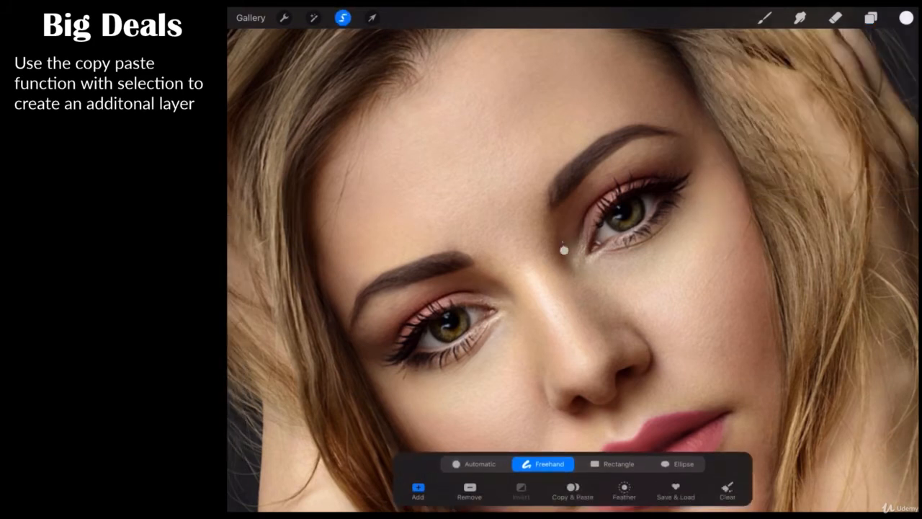
pyautogui.moveTo(565, 251); pyautogui.dragTo(648, 144)
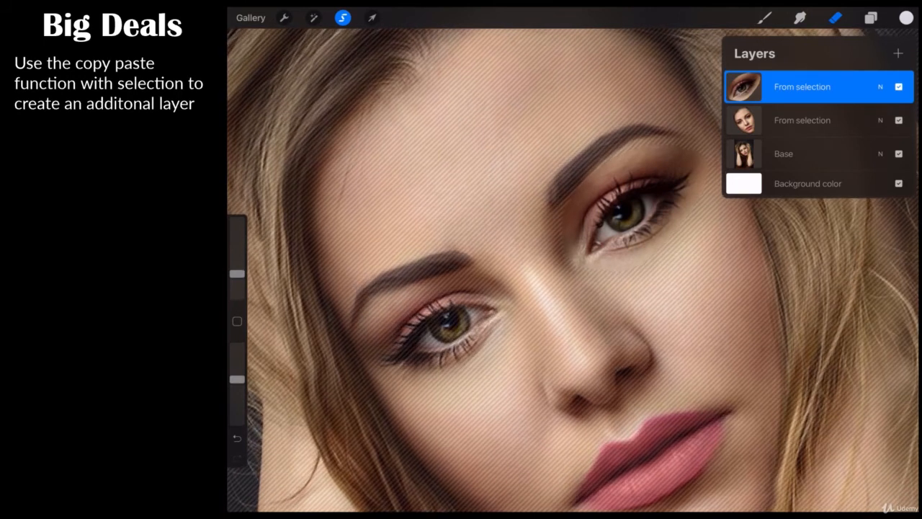
pyautogui.click(372, 18)
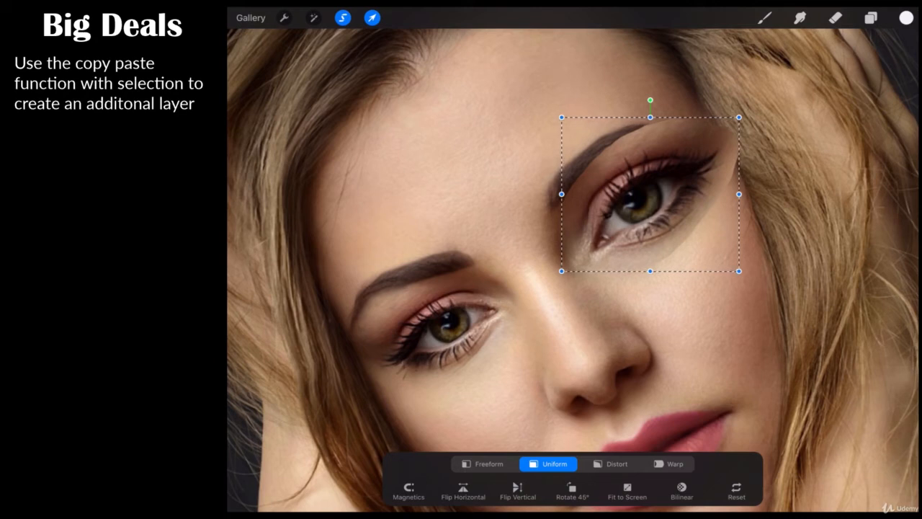
# Adjust the copied eye while resizing, ending near 99% opacity with Normal blending
pyautogui.click(870, 17)
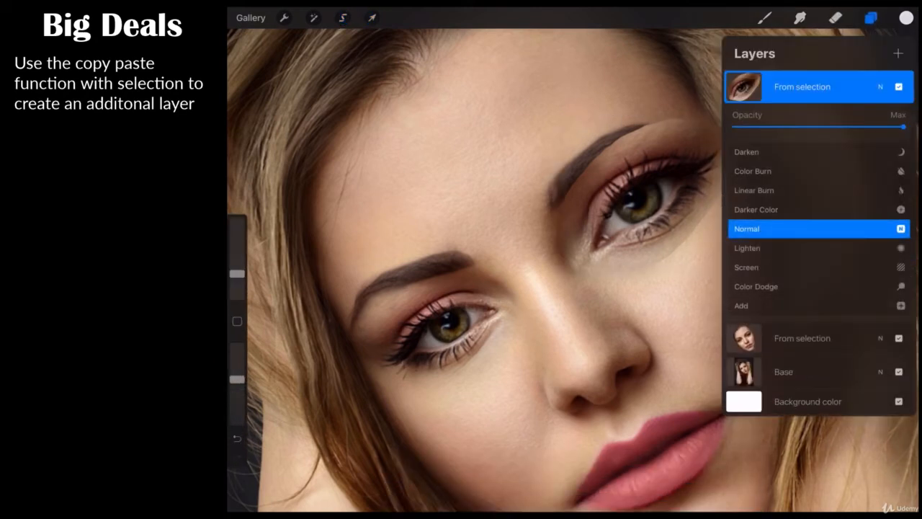
pyautogui.moveTo(905, 127); pyautogui.dragTo(825, 126)
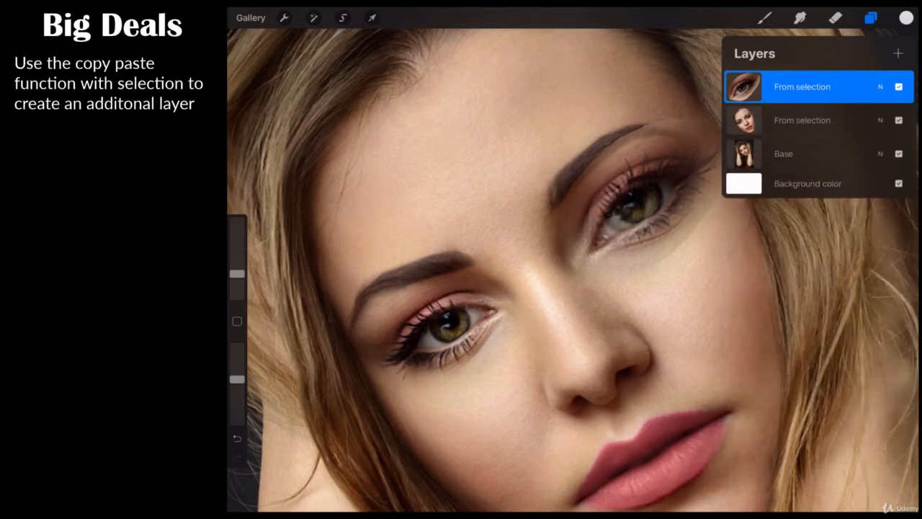
pyautogui.click(372, 17)
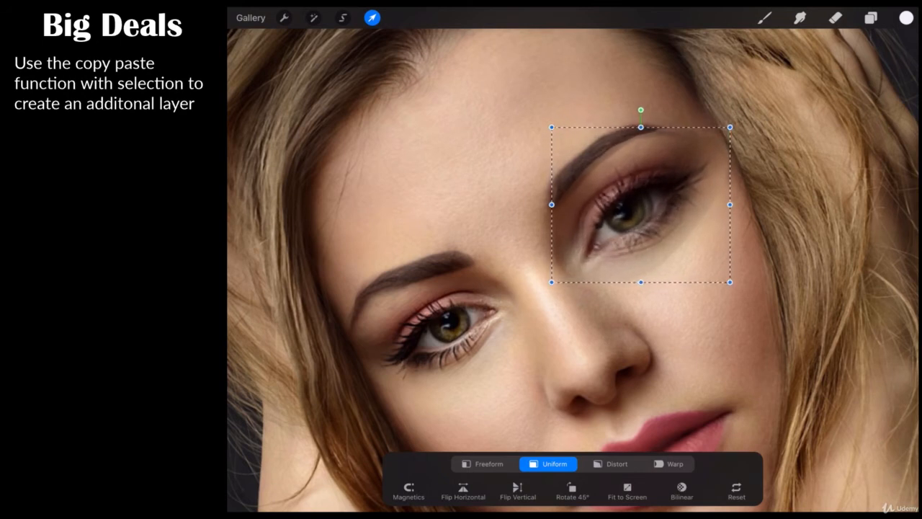
pyautogui.click(870, 17)
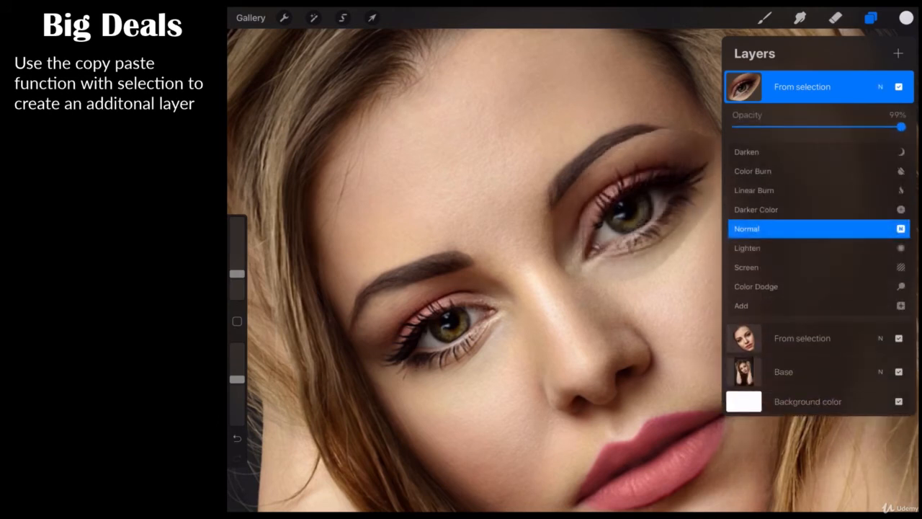
pyautogui.moveTo(901, 127); pyautogui.dragTo(908, 127)
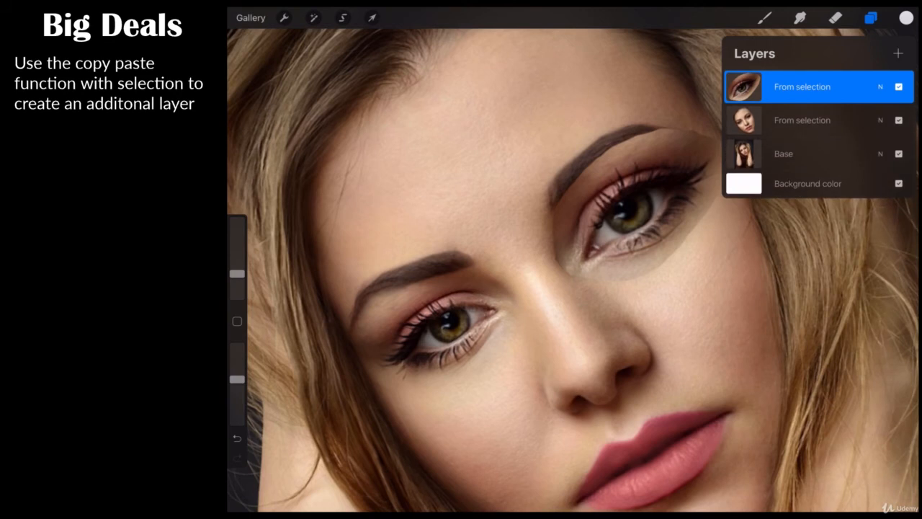
# From the enlarged-head layer, freehand-select the left-side eye and copy it to a new layer
pyautogui.click(816, 121)
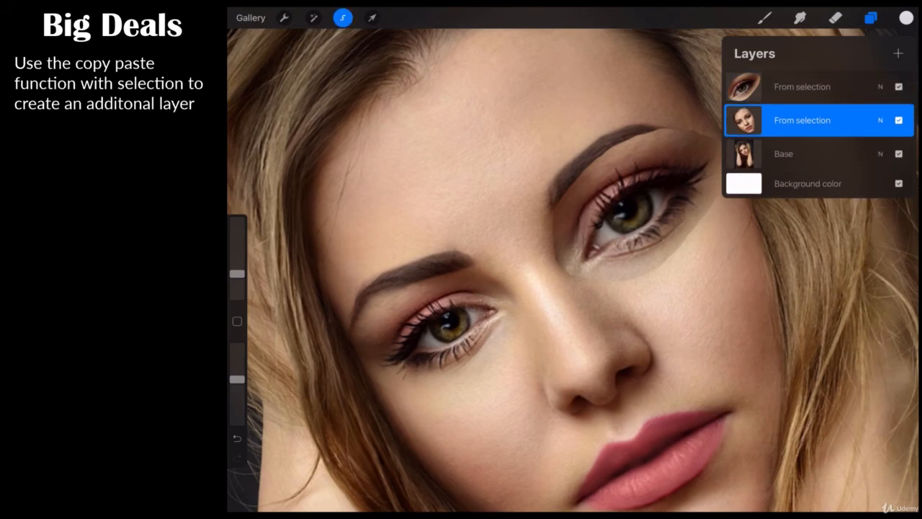
pyautogui.click(342, 17)
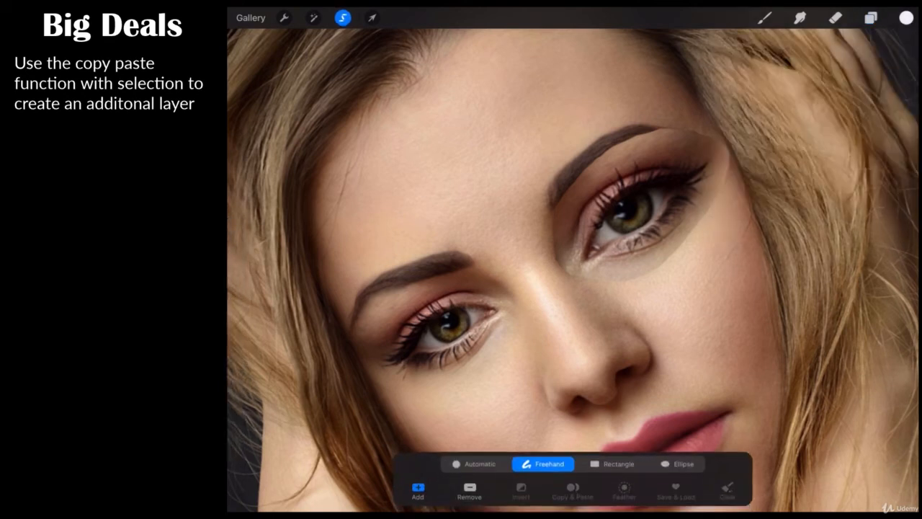
pyautogui.moveTo(421, 288); pyautogui.dragTo(461, 276)
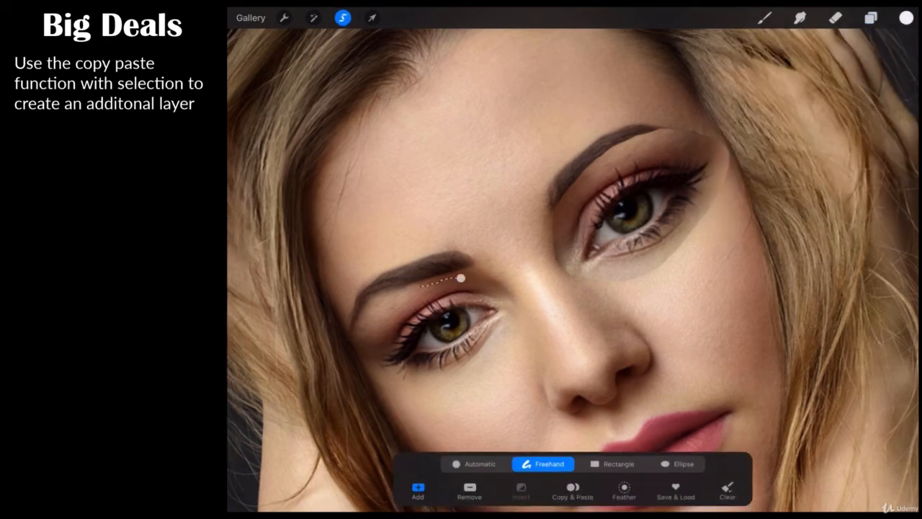
pyautogui.moveTo(458, 276); pyautogui.dragTo(374, 389)
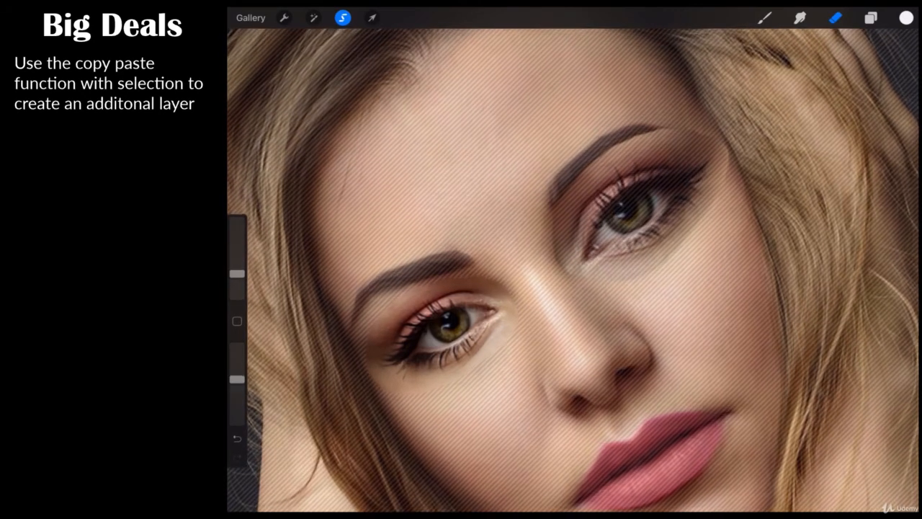
pyautogui.click(870, 18)
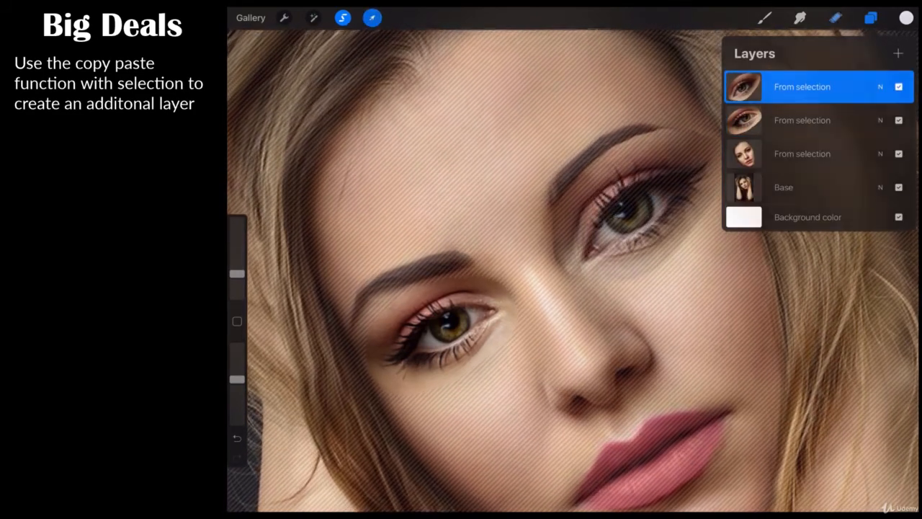
# Lower the left-side eye layer's opacity to about 47% and pick it up for resizing
pyautogui.click(870, 17)
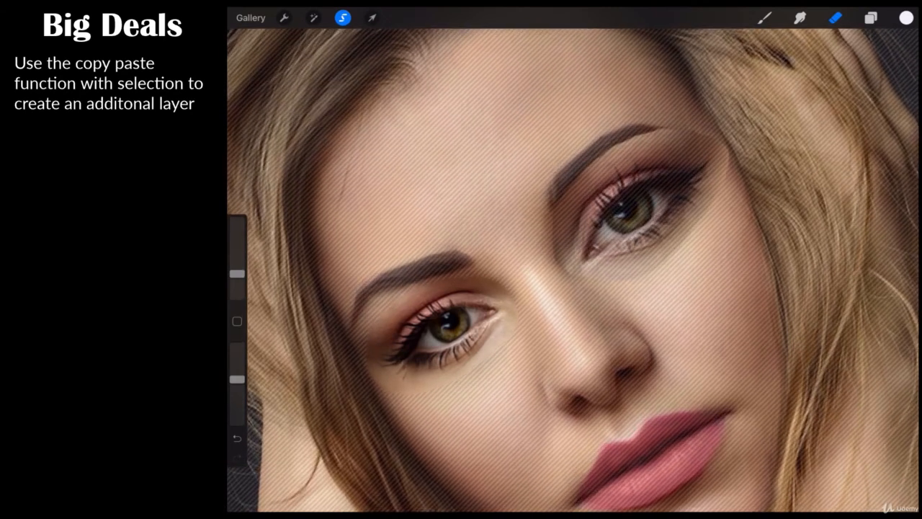
pyautogui.click(371, 17)
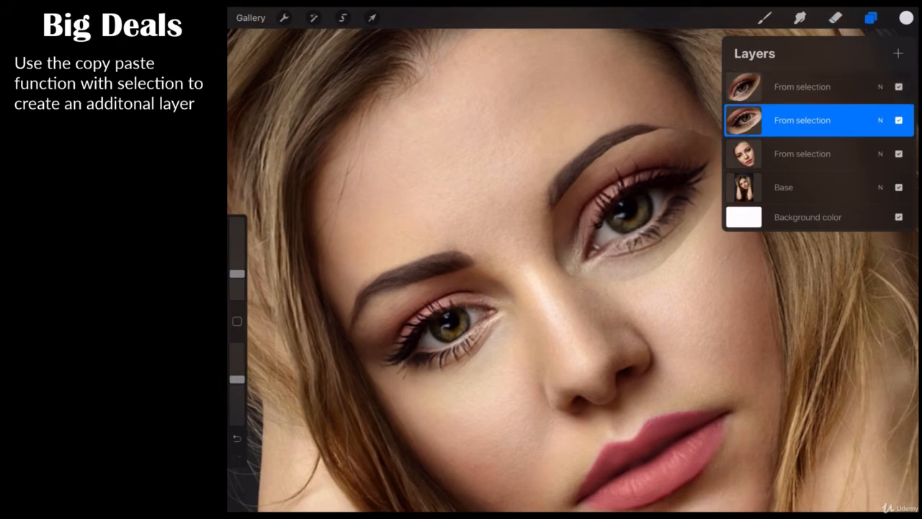
pyautogui.click(373, 18)
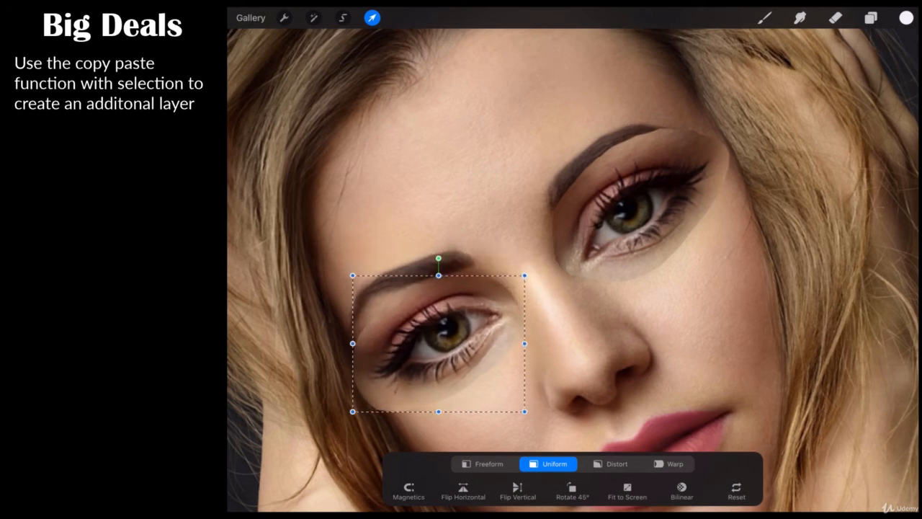
pyautogui.click(870, 18)
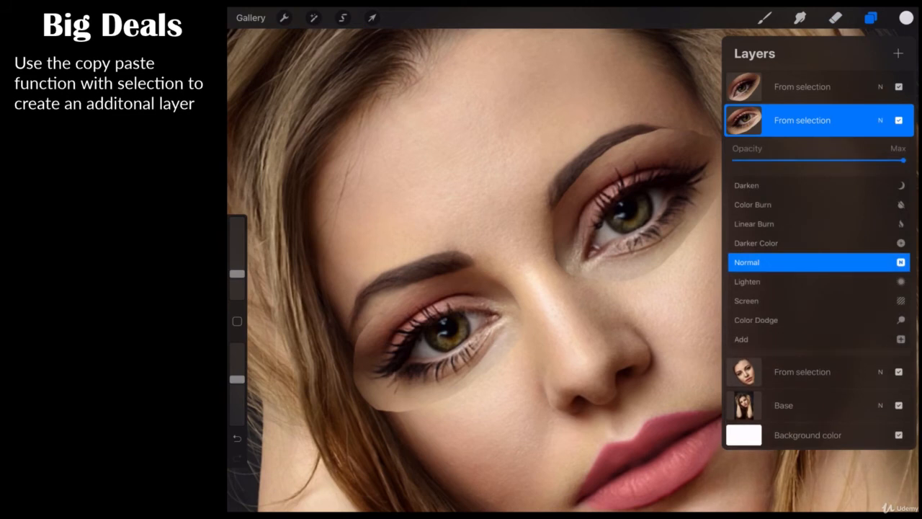
pyautogui.moveTo(905, 161); pyautogui.dragTo(821, 162)
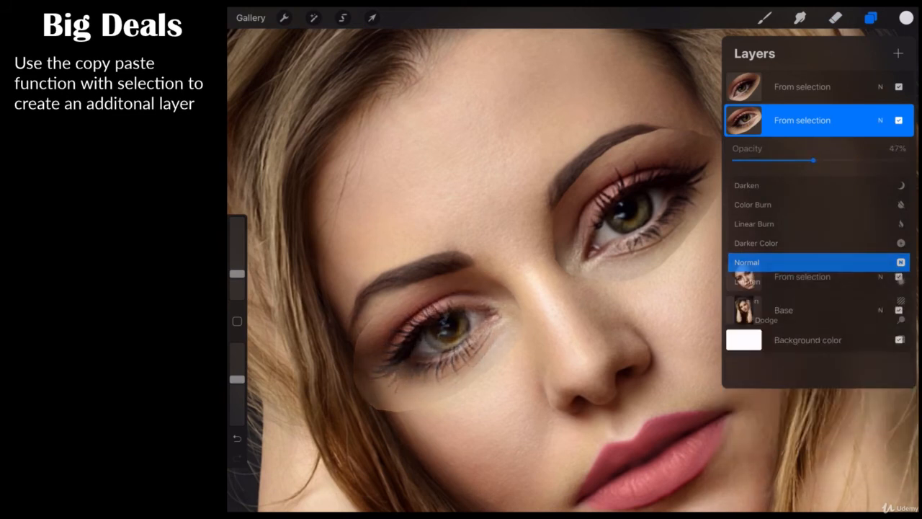
pyautogui.click(373, 17)
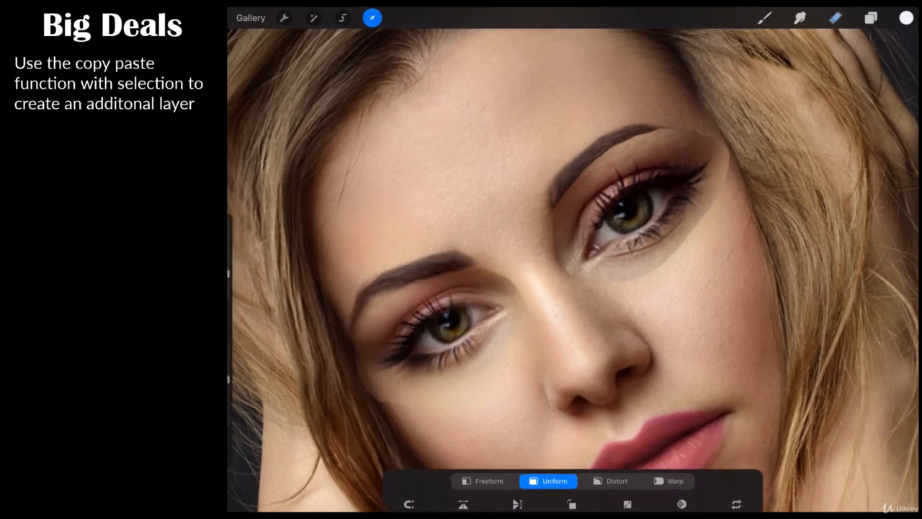
# Commit the resized eye's position and zoom out to view the full portrait with head and hands
pyautogui.click(870, 19)
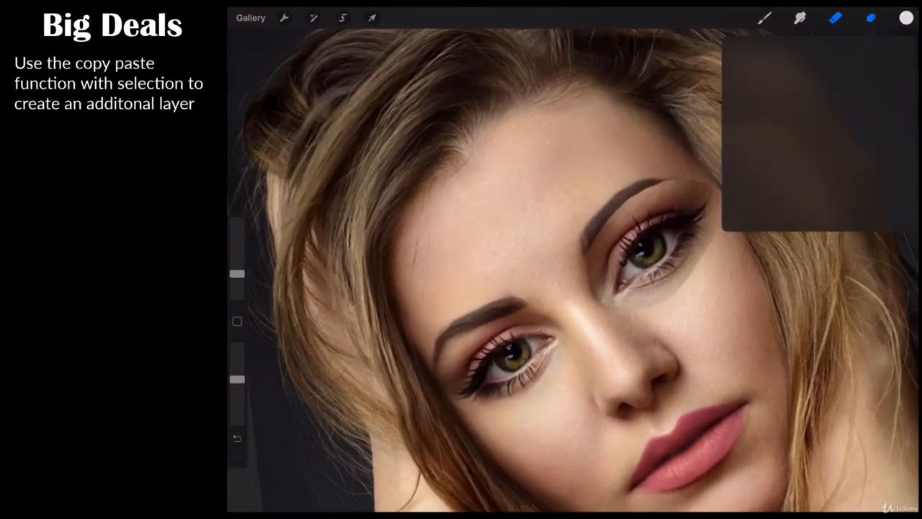
pyautogui.click(868, 17)
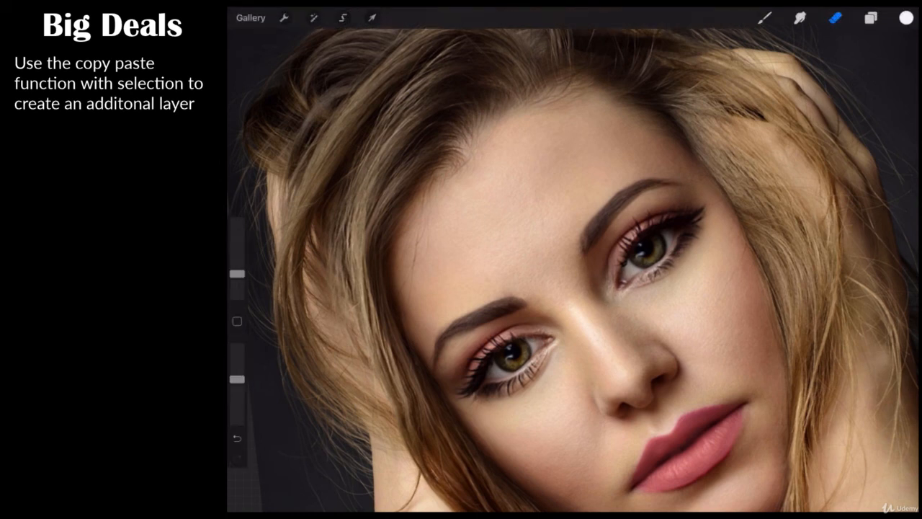
# Toggle each eye layer's visibility off and on to compare its effect on the portrait
pyautogui.click(868, 19)
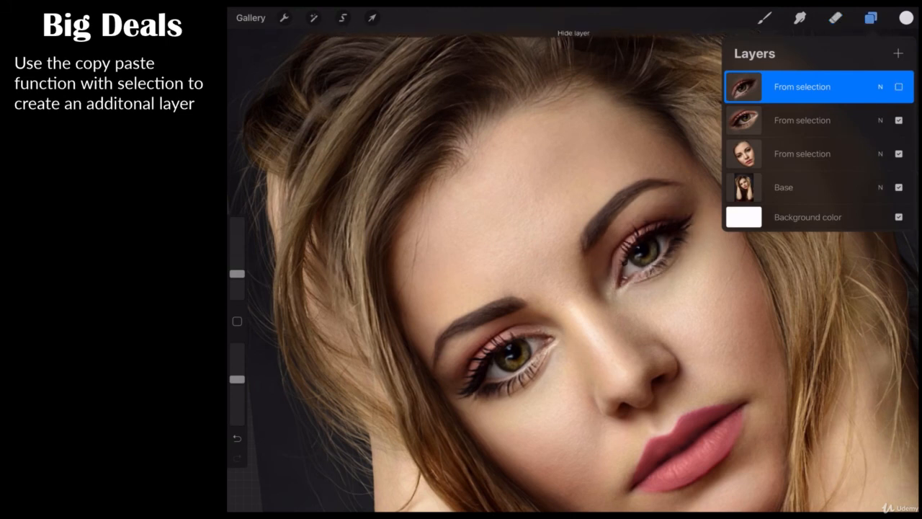
pyautogui.click(895, 87)
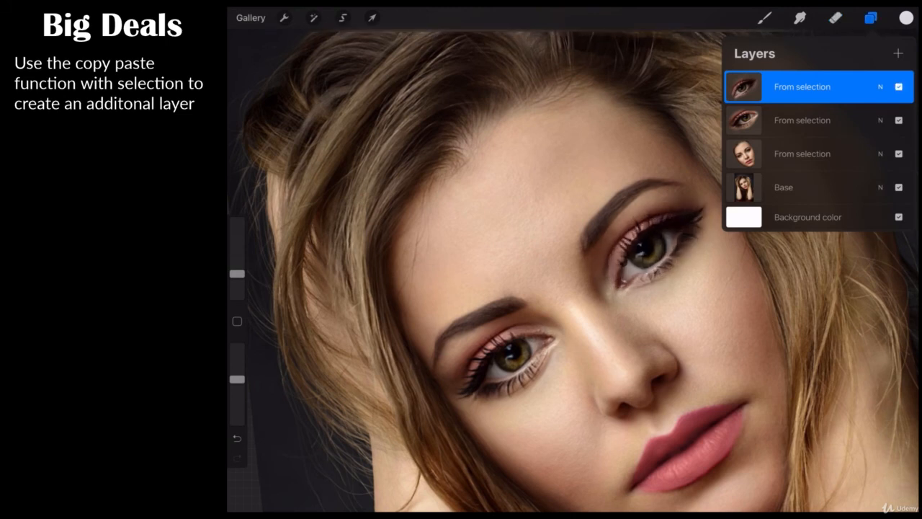
pyautogui.click(800, 121)
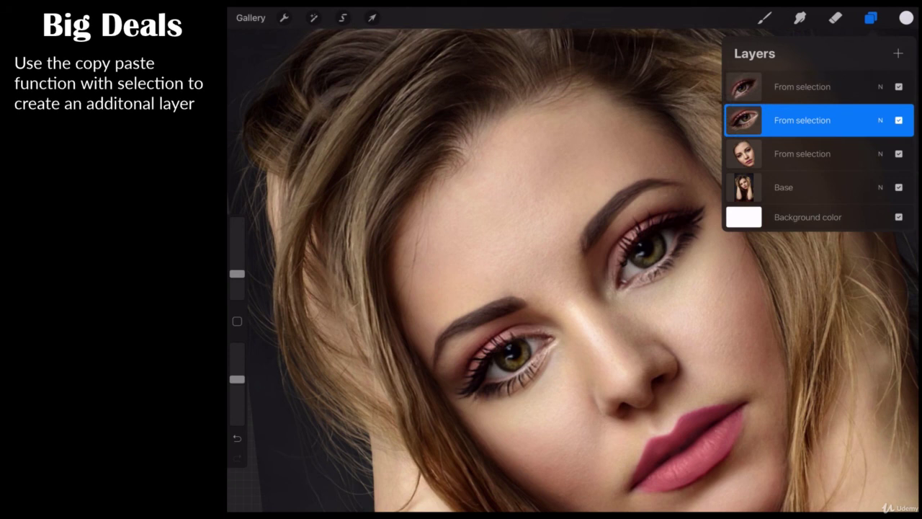
pyautogui.click(897, 121)
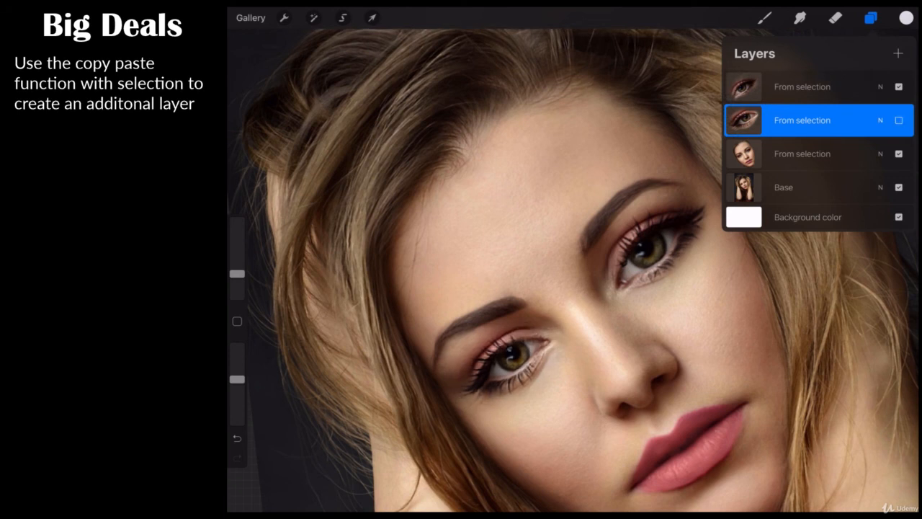
pyautogui.click(898, 120)
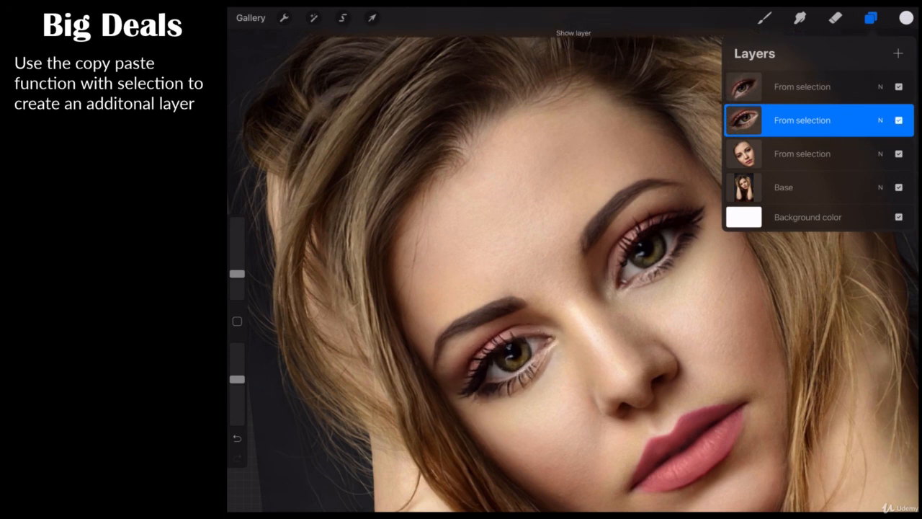